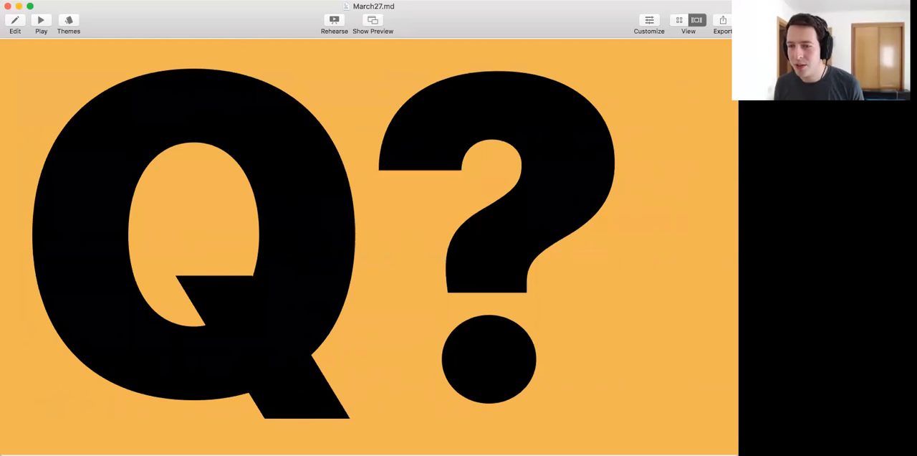
mouse_move(461, 71)
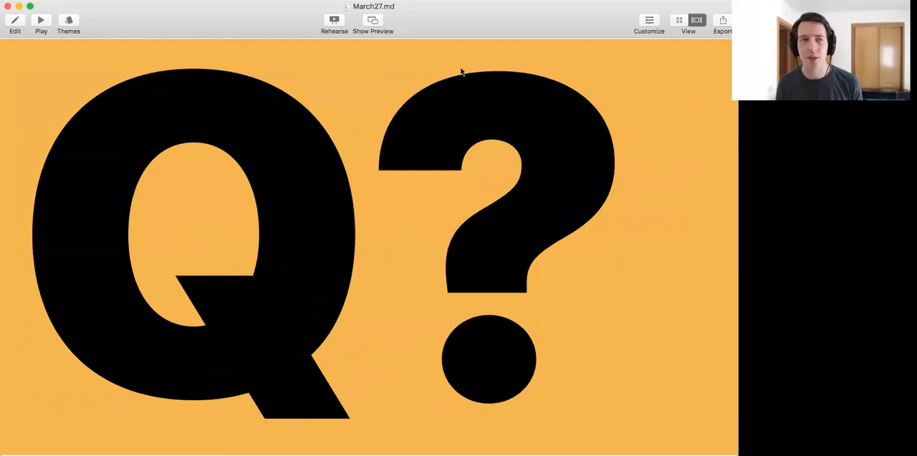